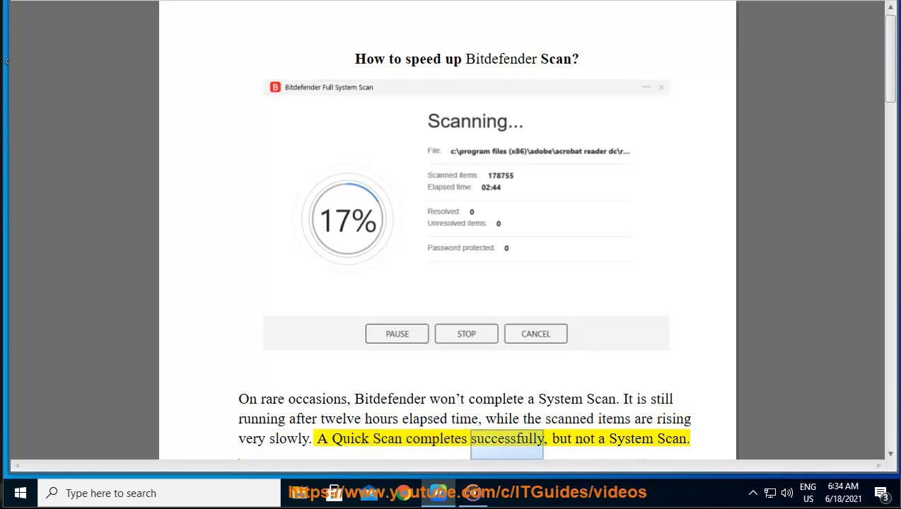
- Scroll past the Quick Scan paragraph and Protection screenshot while the document is read aloud
scroll("down", 3)
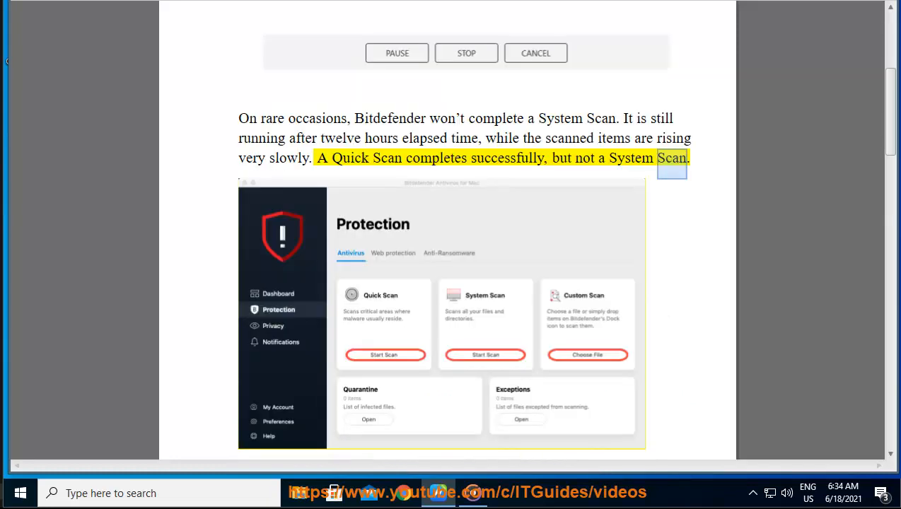
scroll("down", 3)
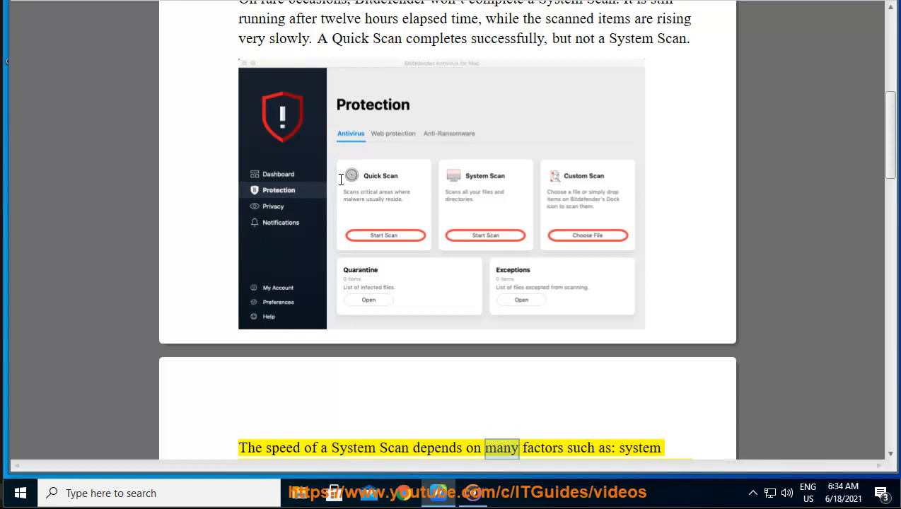
scroll("down", 3)
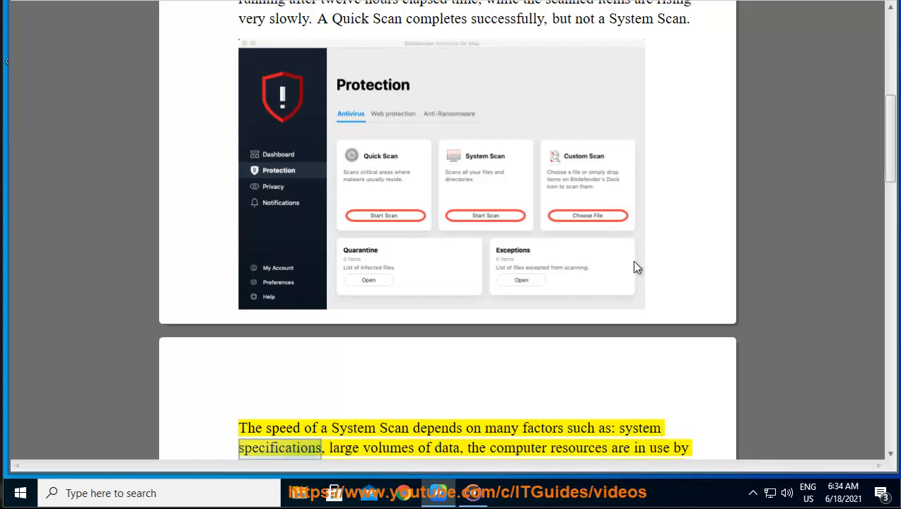
- Open Task Manager from the taskbar, review CPU usage and running processes, then close it
right_click(467, 493)
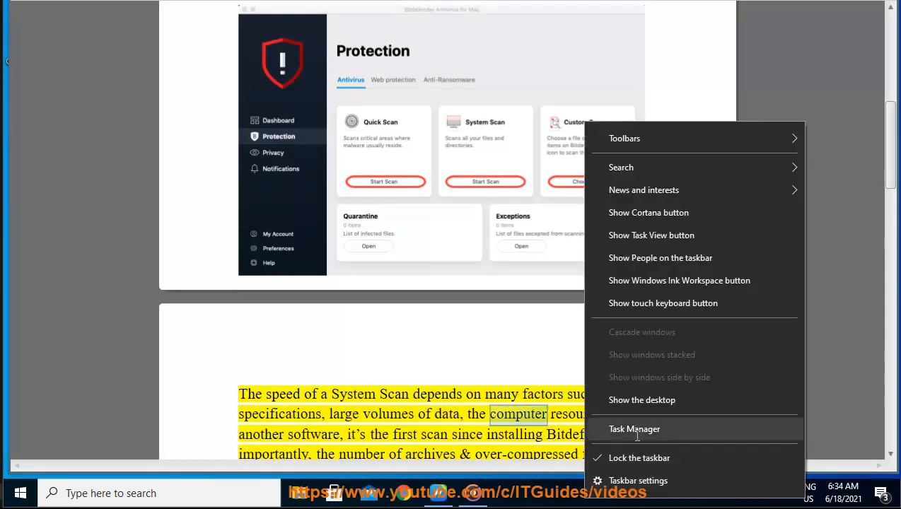
left_click(635, 428)
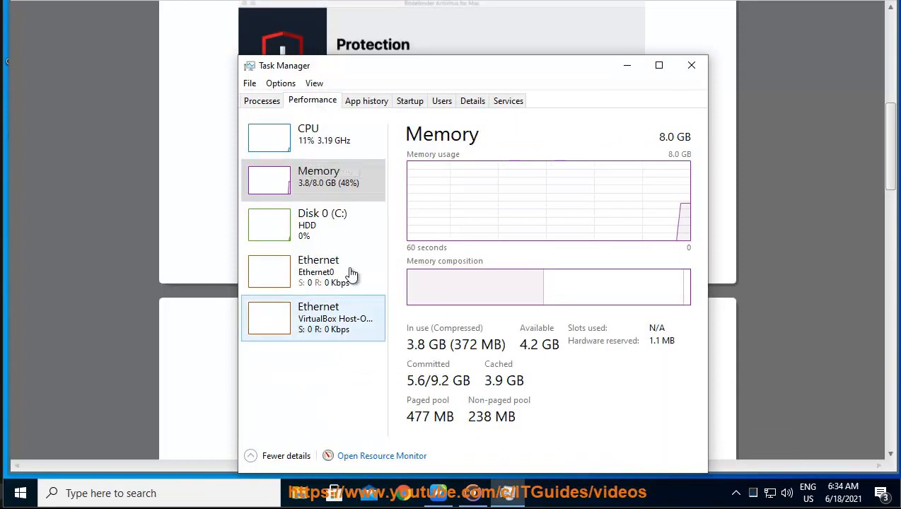
left_click(309, 134)
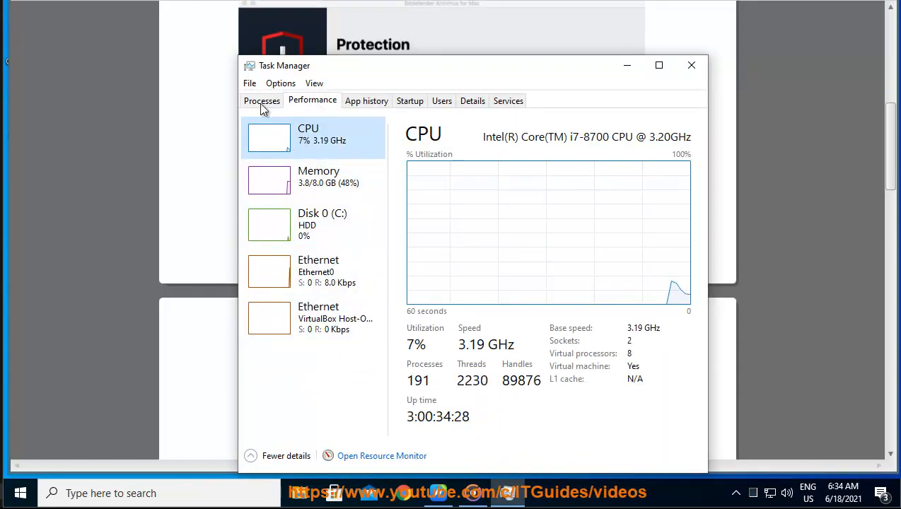
left_click(262, 100)
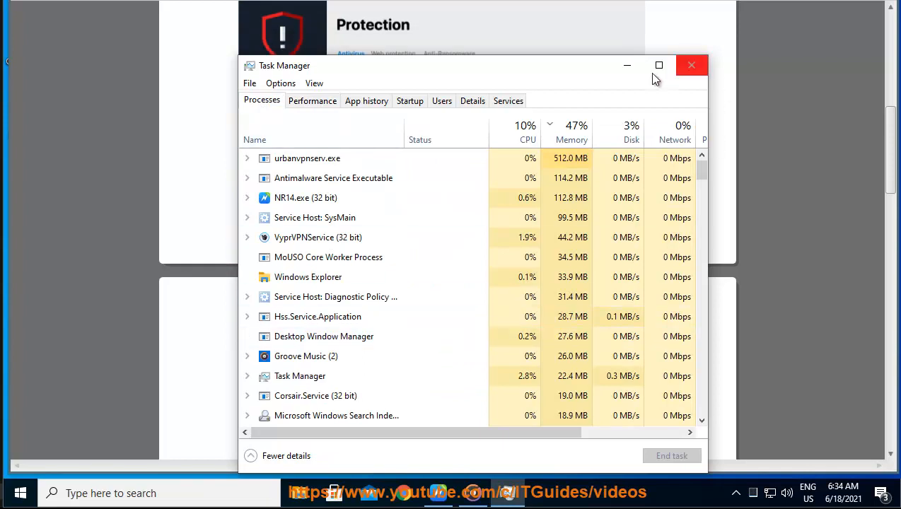
left_click(691, 65)
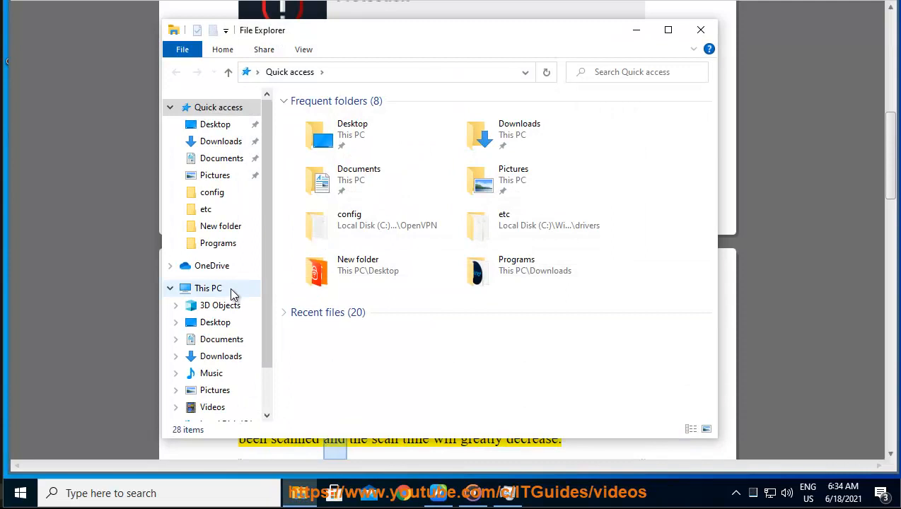
- Browse to This PC in File Explorer
left_click(208, 288)
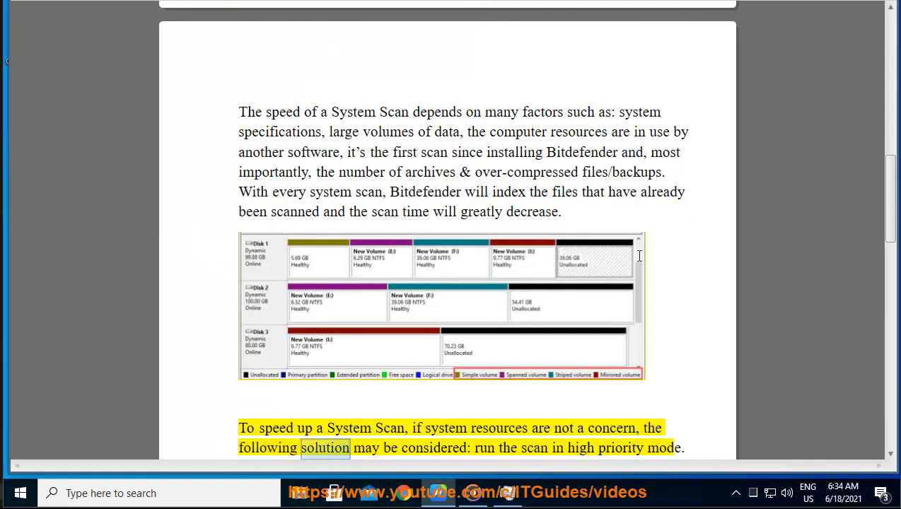
- Follow the high-priority scan mode paragraph with scrolling as it is read aloud
double_click(622, 448)
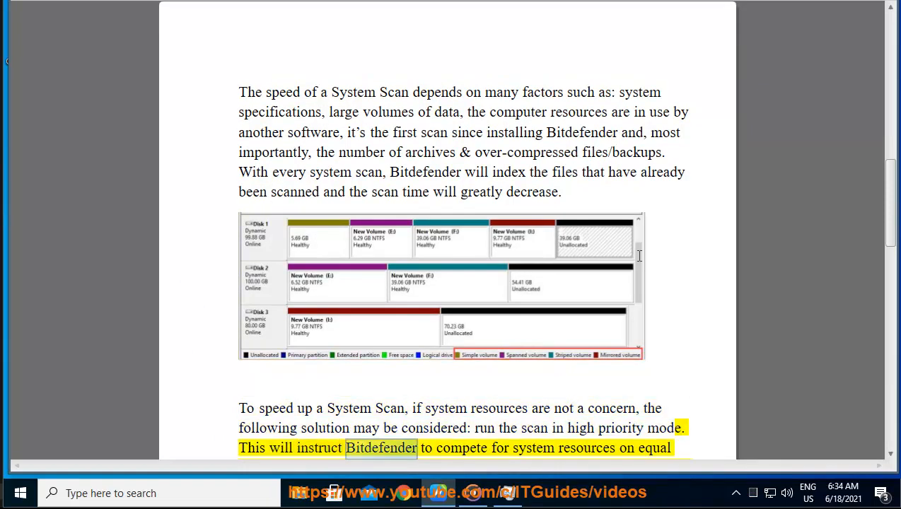
scroll("up", 3)
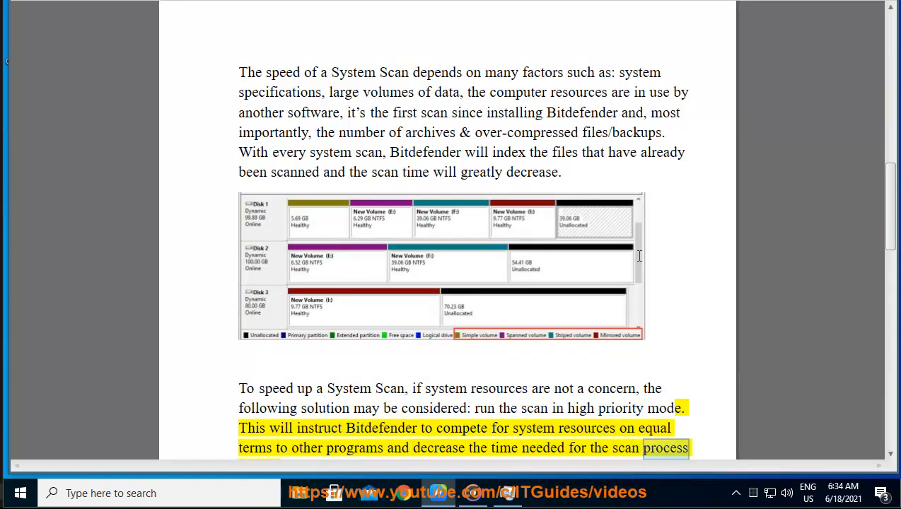
scroll("down", 3)
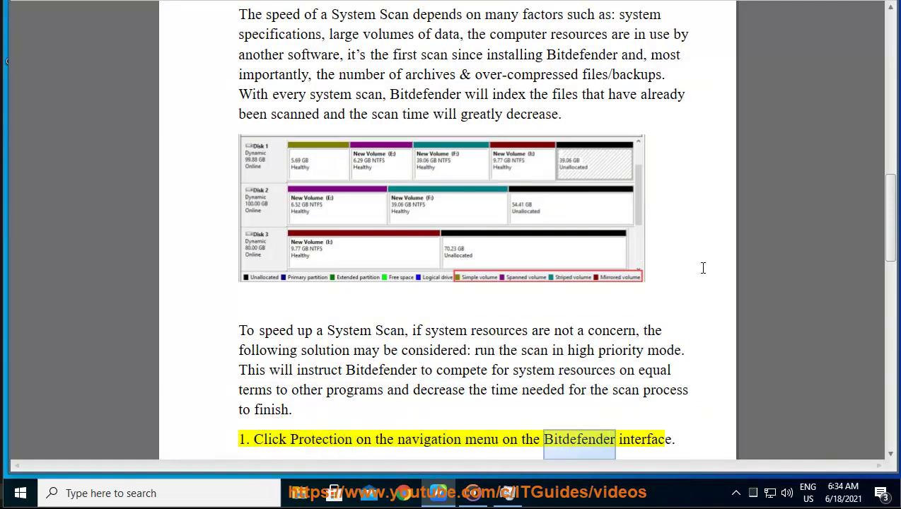
scroll("down", 3)
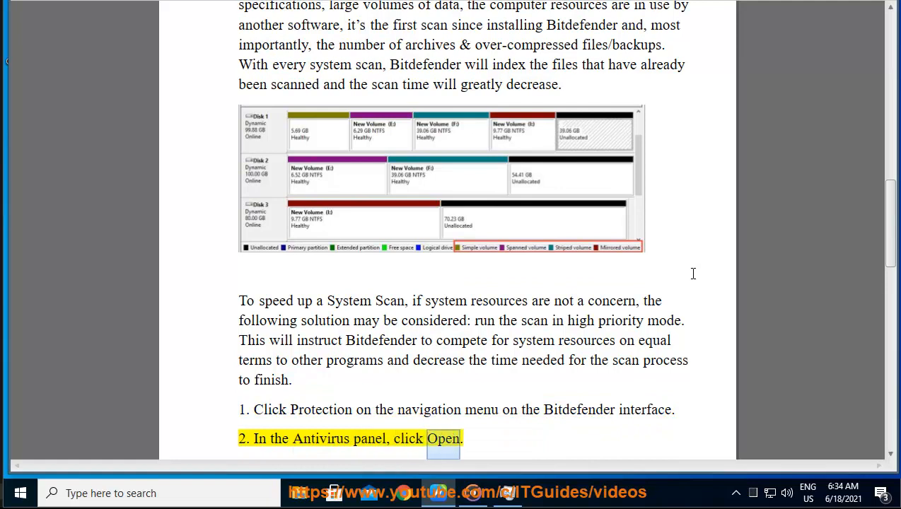
- Scroll through numbered steps 2 to 6 as they are read aloud with highlighting
scroll("down", 3)
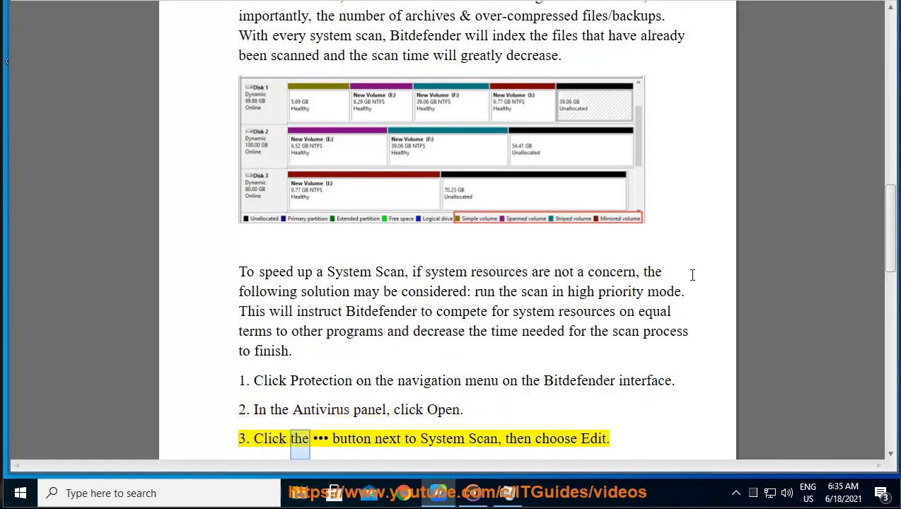
scroll("down", 3)
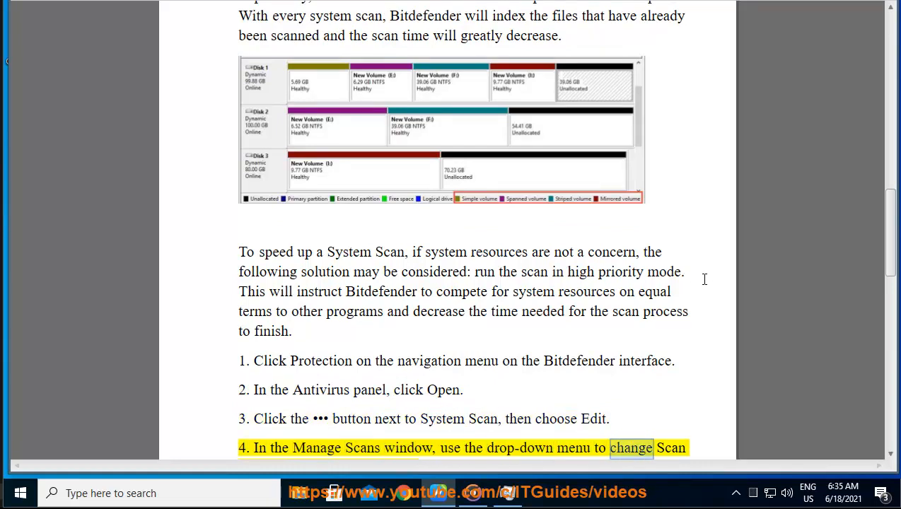
scroll("down", 3)
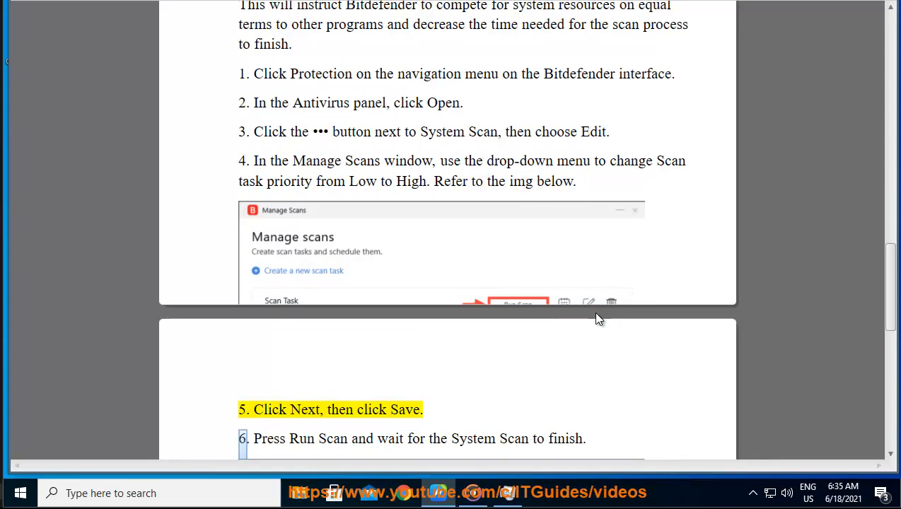
scroll("down", 3)
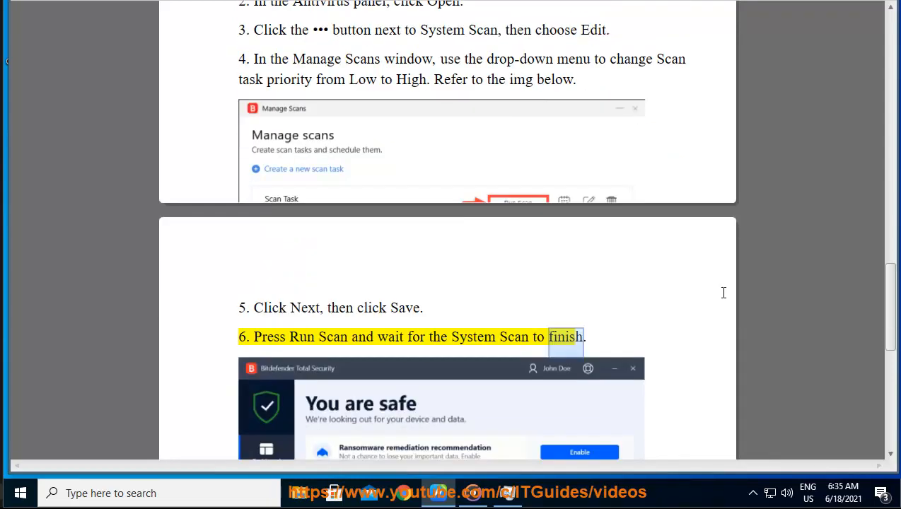